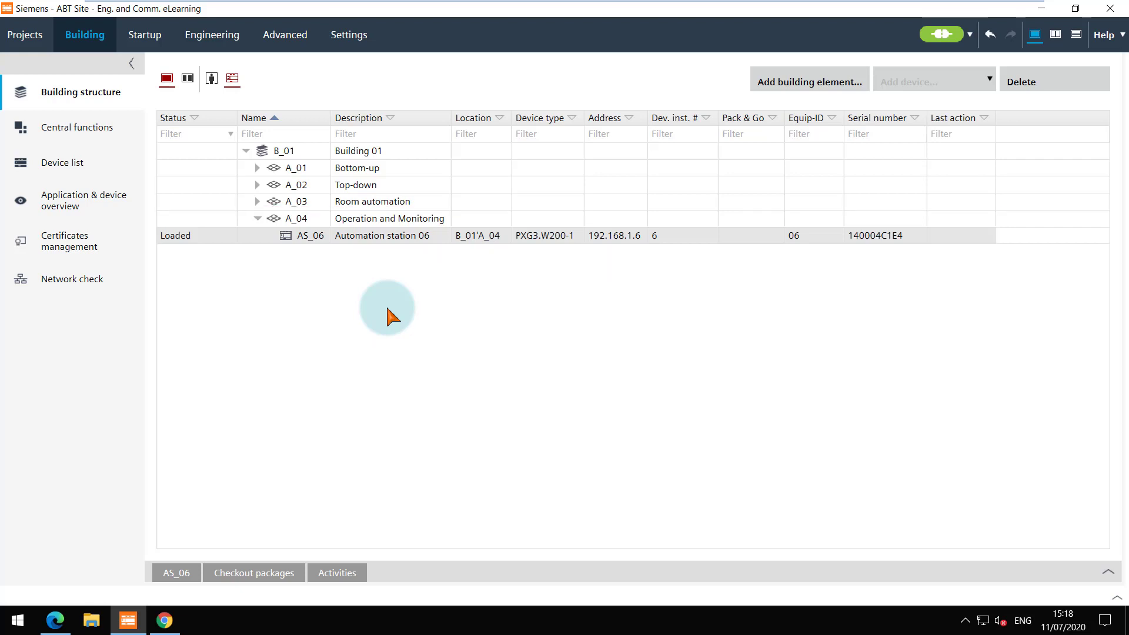
mouse_move(211, 35)
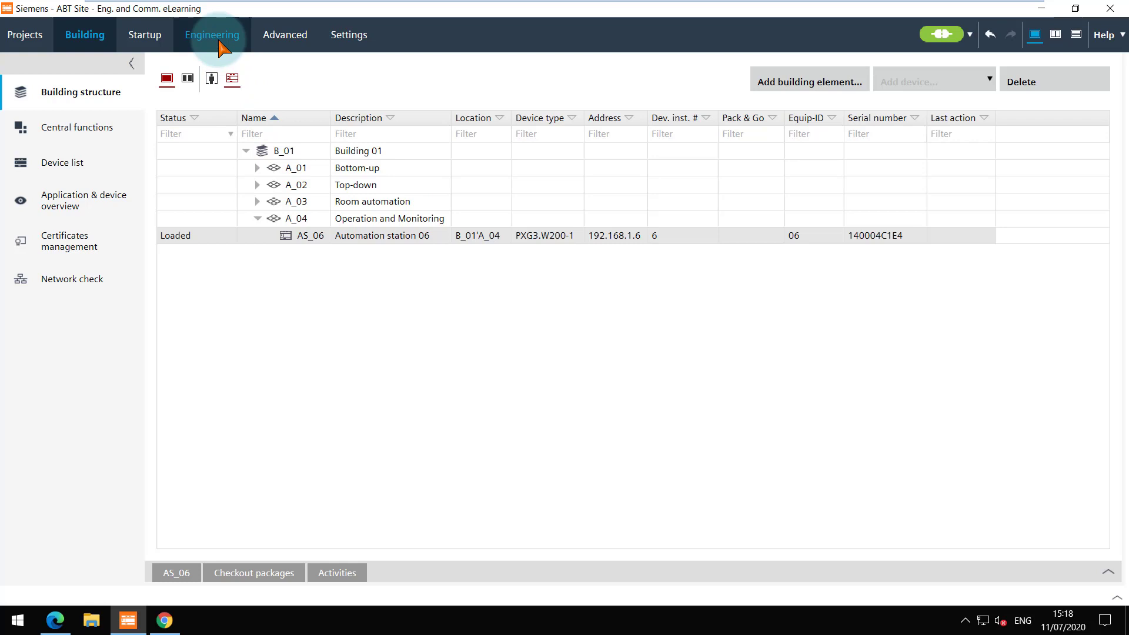
Step: Show the Engineering device assignment listing the HelloWorld unit on its automation station
click(212, 35)
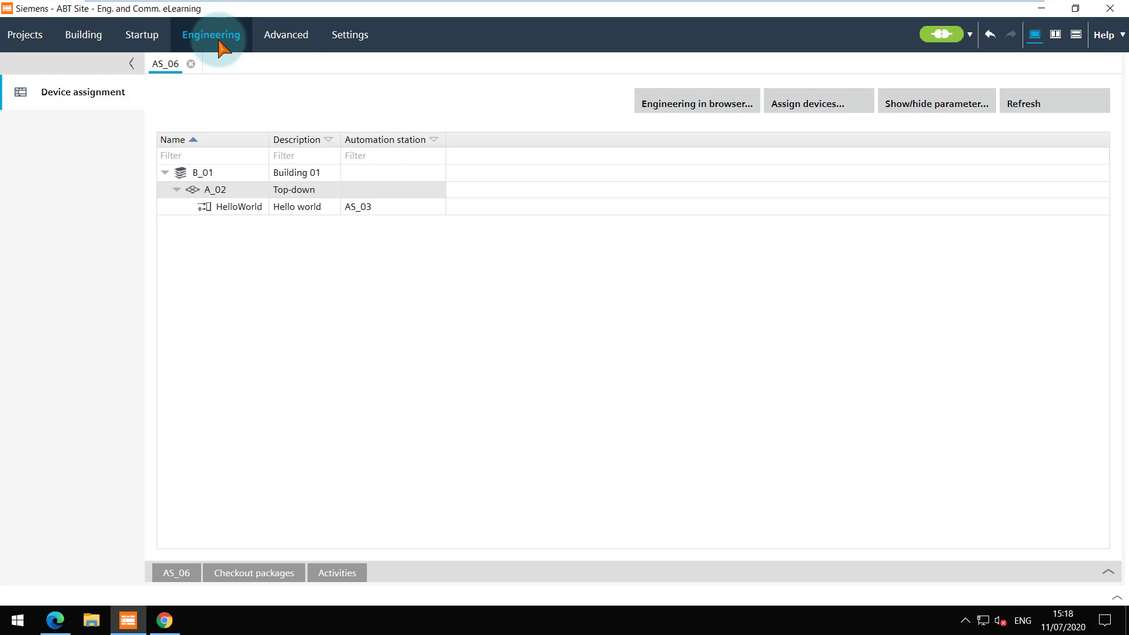
mouse_move(190, 545)
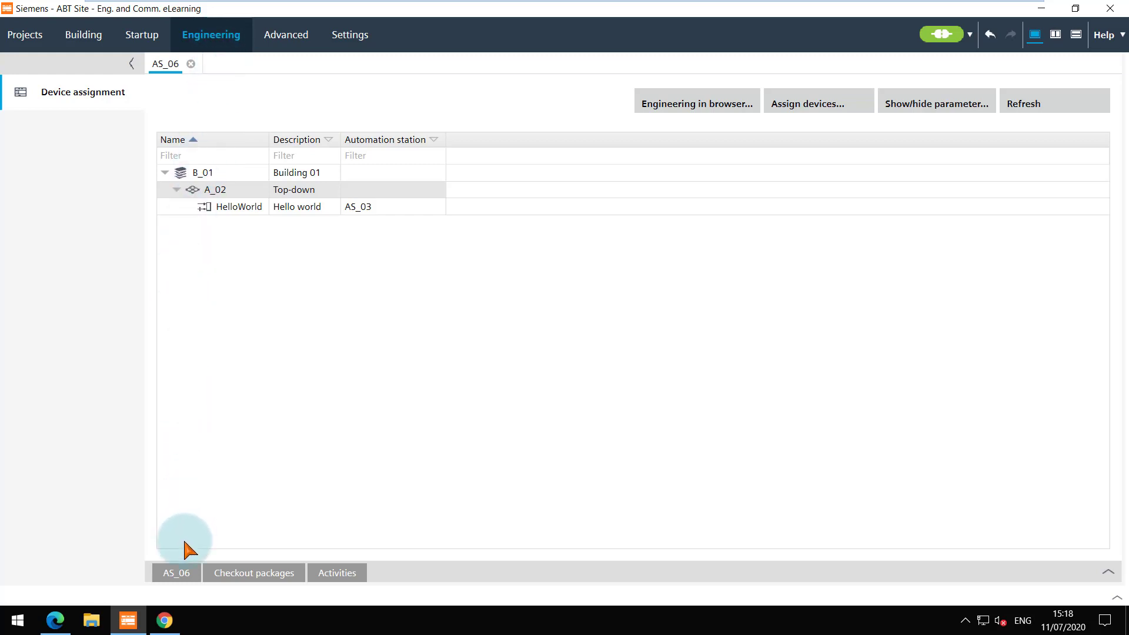
Step: Navigate the AS_06 web pages to Building 01 › Top-down › Hello world to see its AHU graphics
click(166, 621)
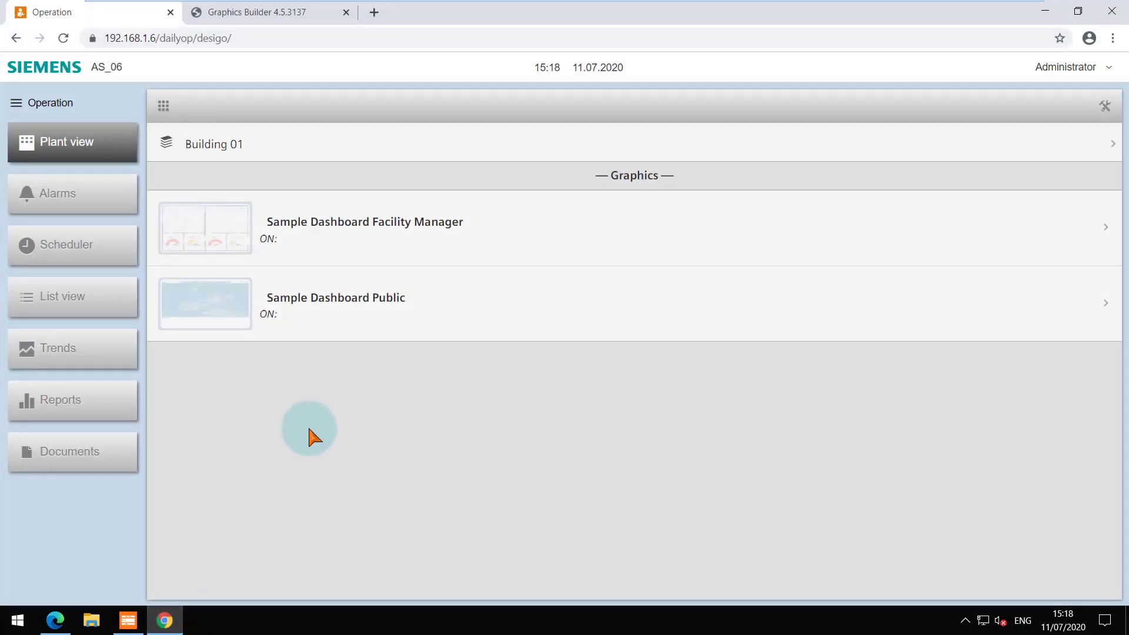
mouse_move(309, 357)
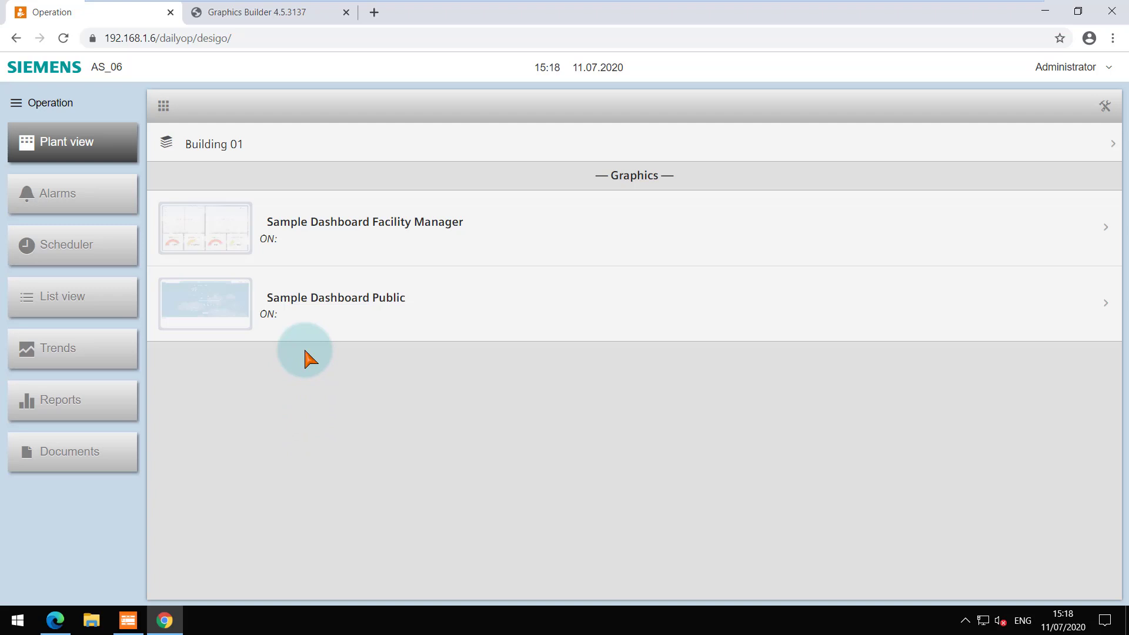
click(214, 143)
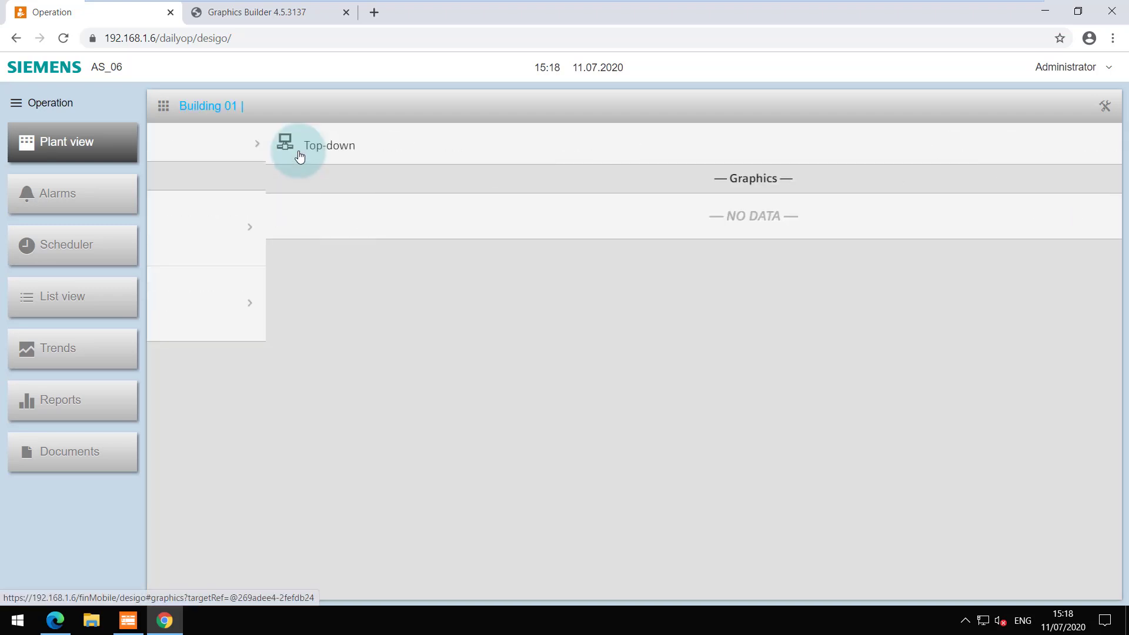
click(323, 144)
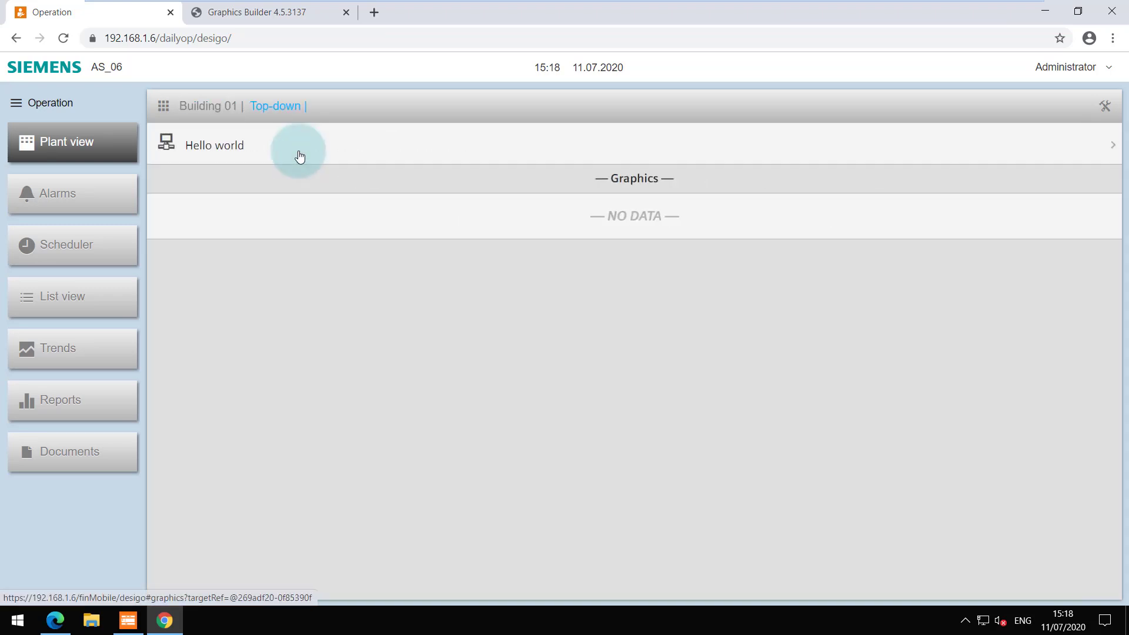
click(214, 146)
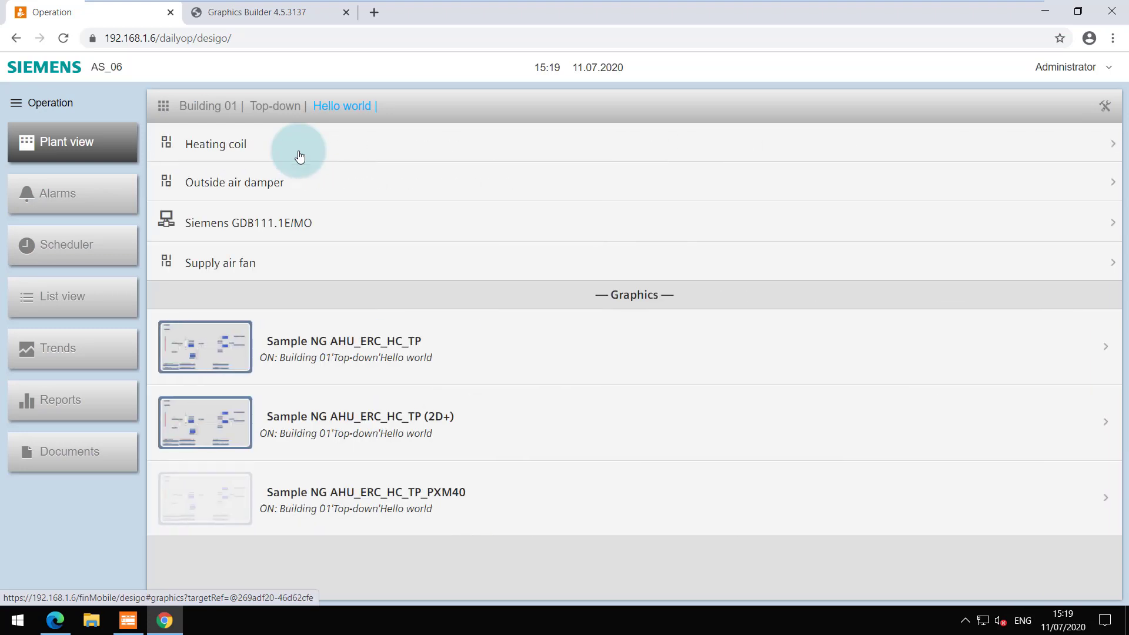
mouse_move(352, 346)
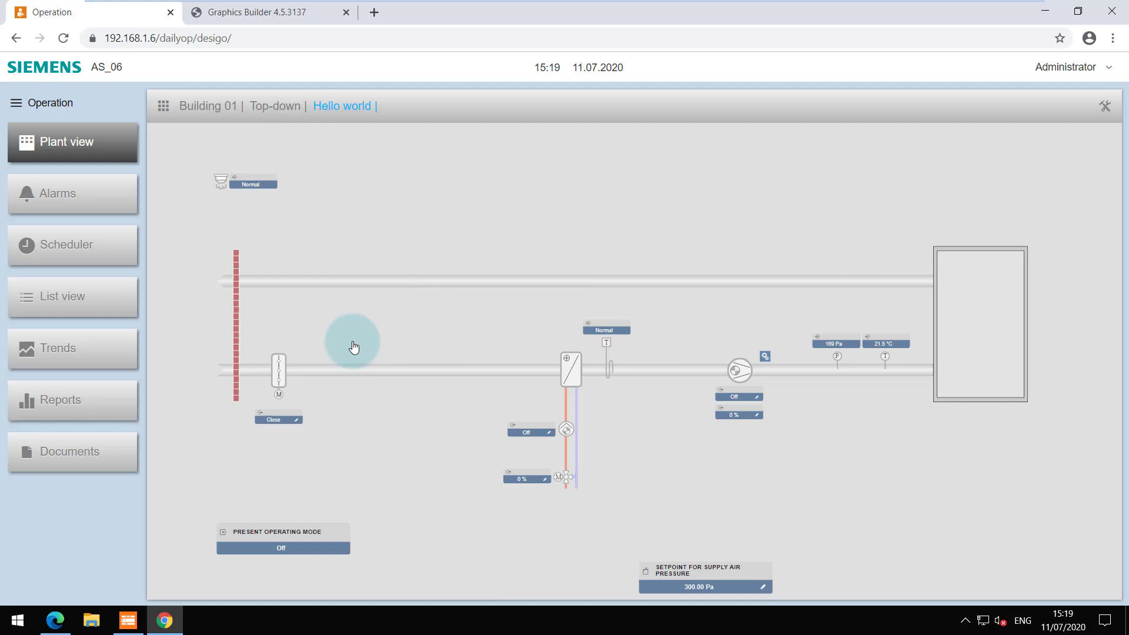
mouse_move(375, 362)
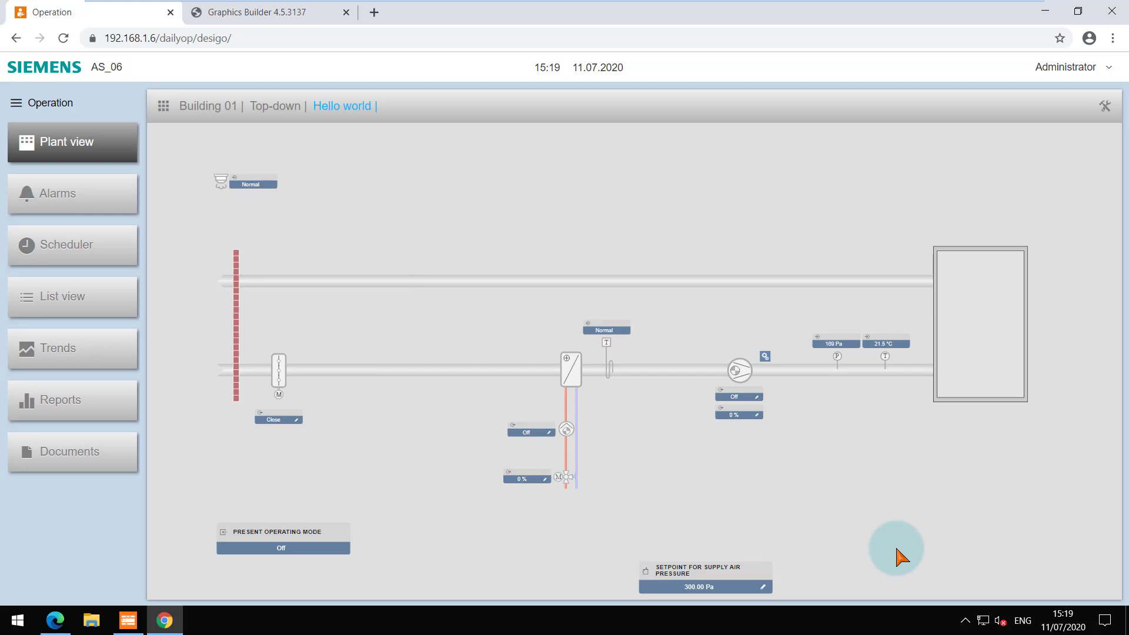
mouse_move(1032, 317)
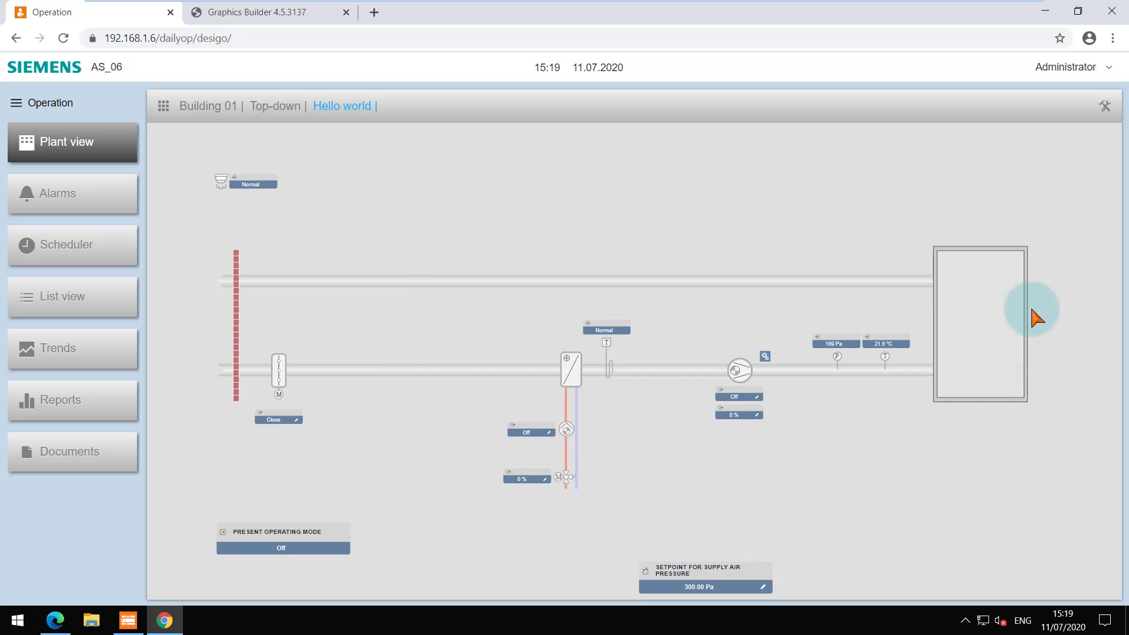
click(1104, 106)
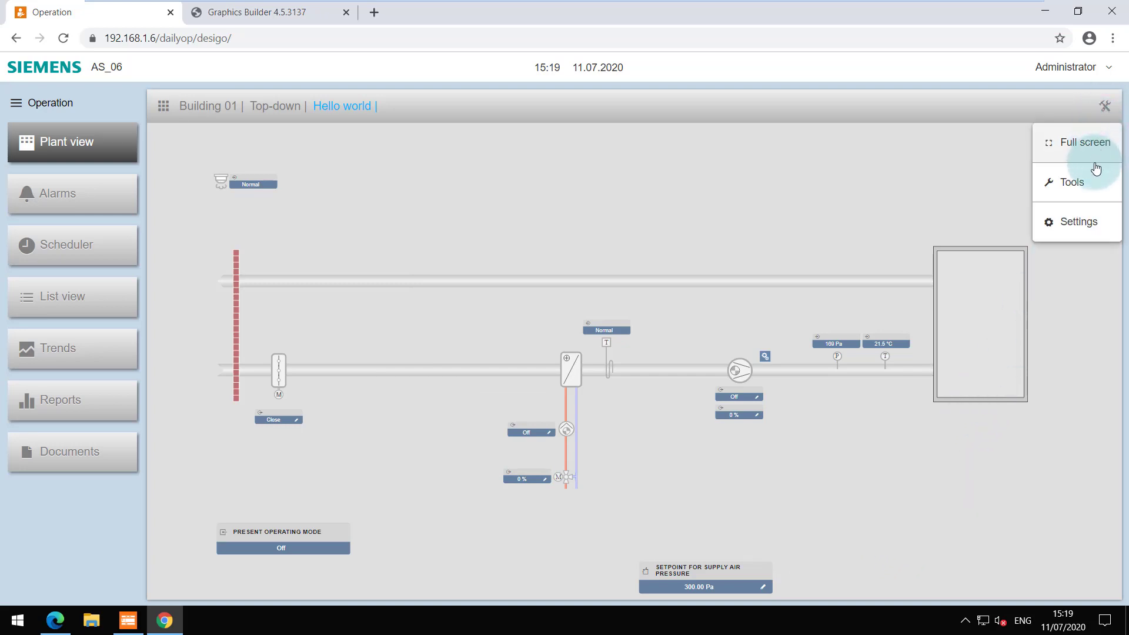
click(1073, 181)
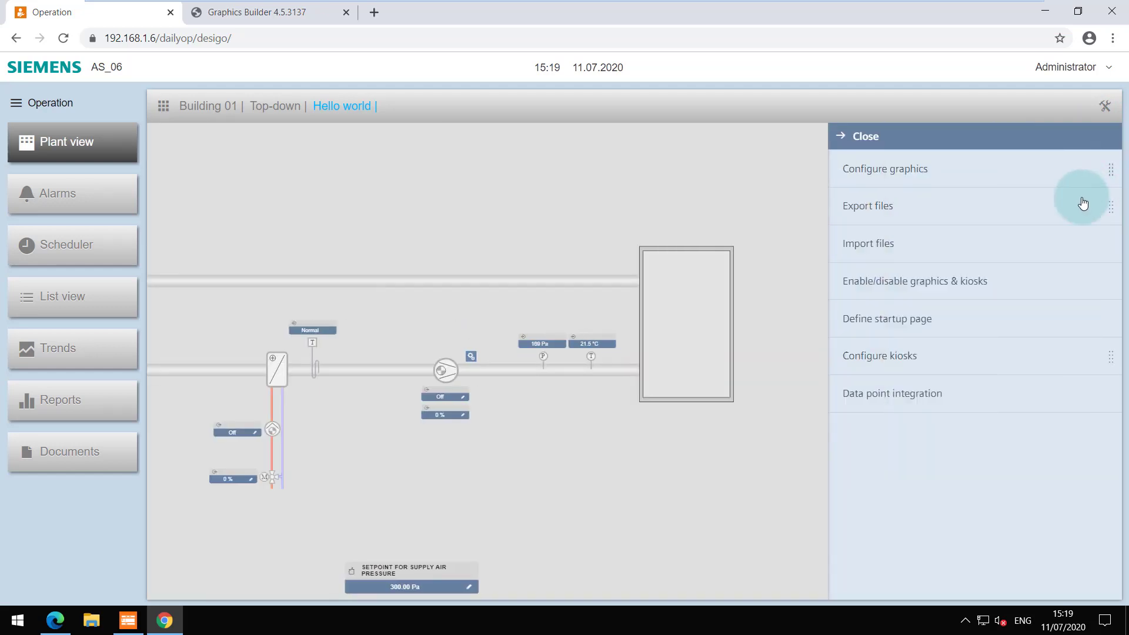
click(914, 281)
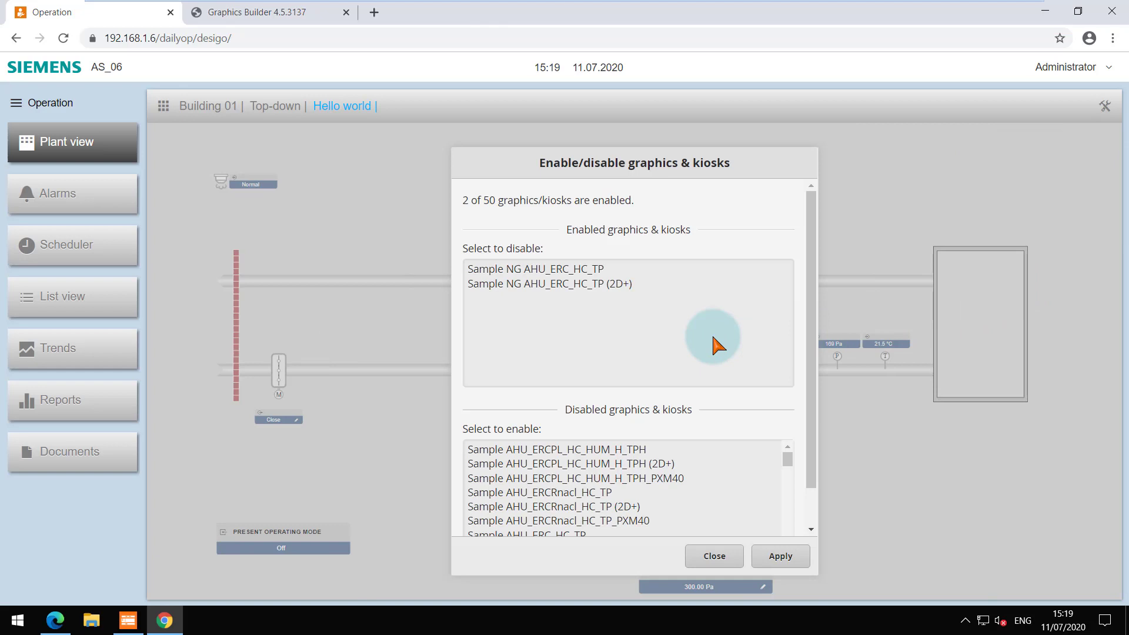
click(526, 275)
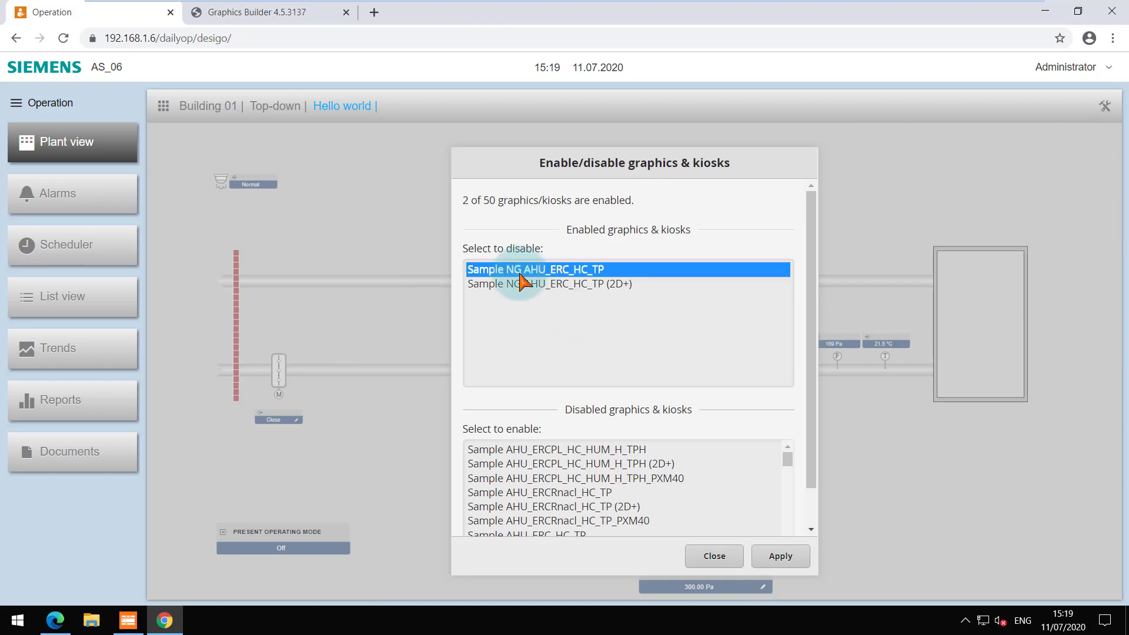
mouse_move(553, 350)
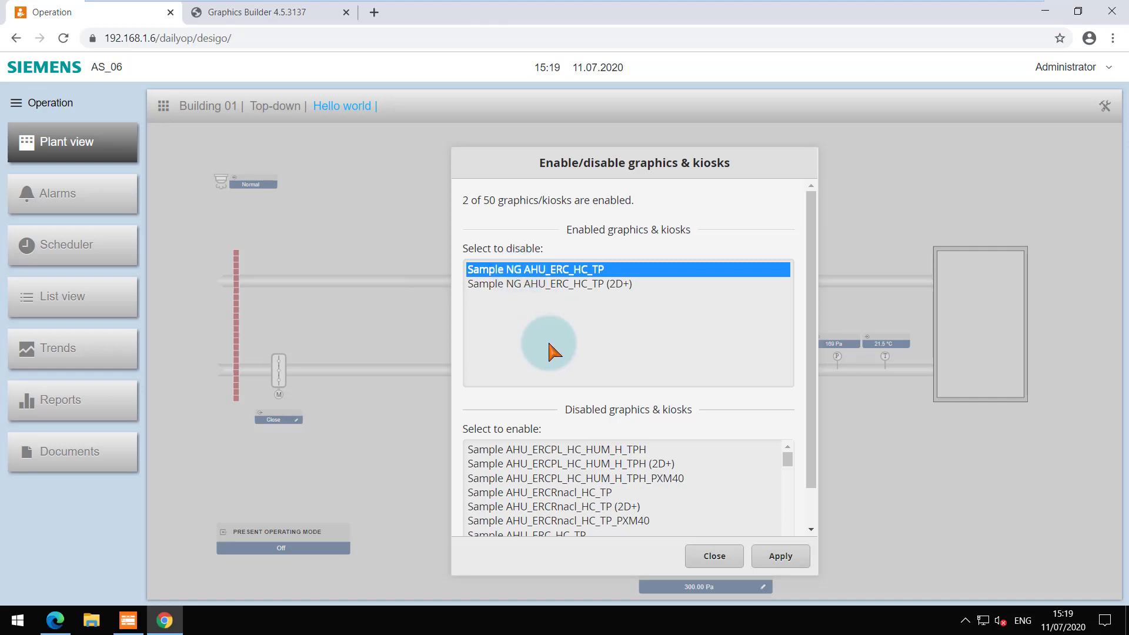
click(714, 557)
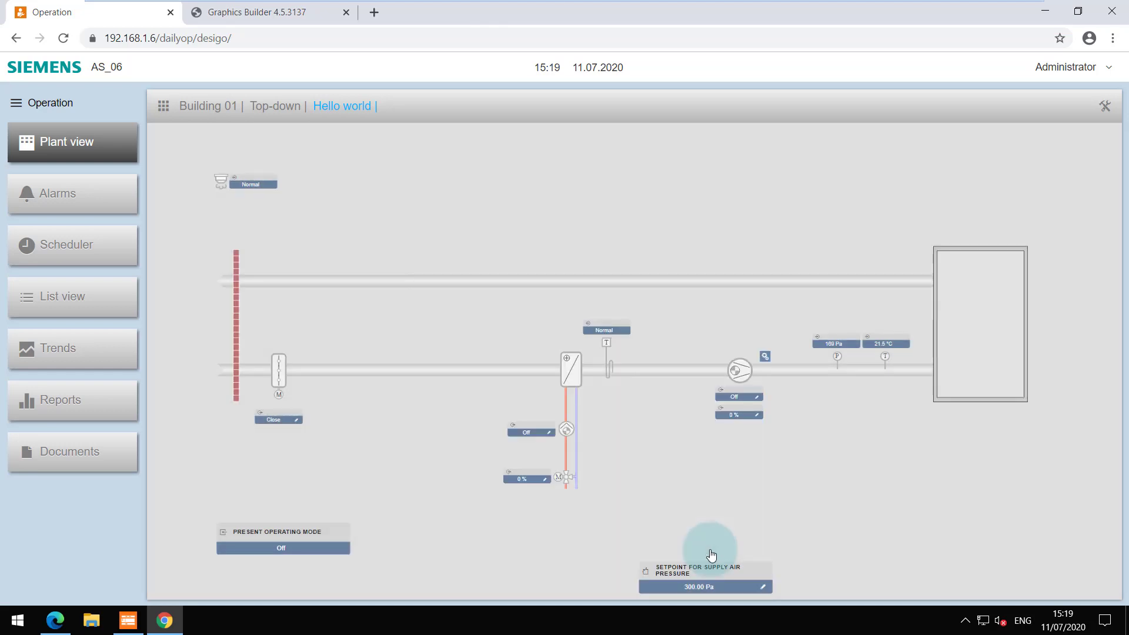
mouse_move(466, 265)
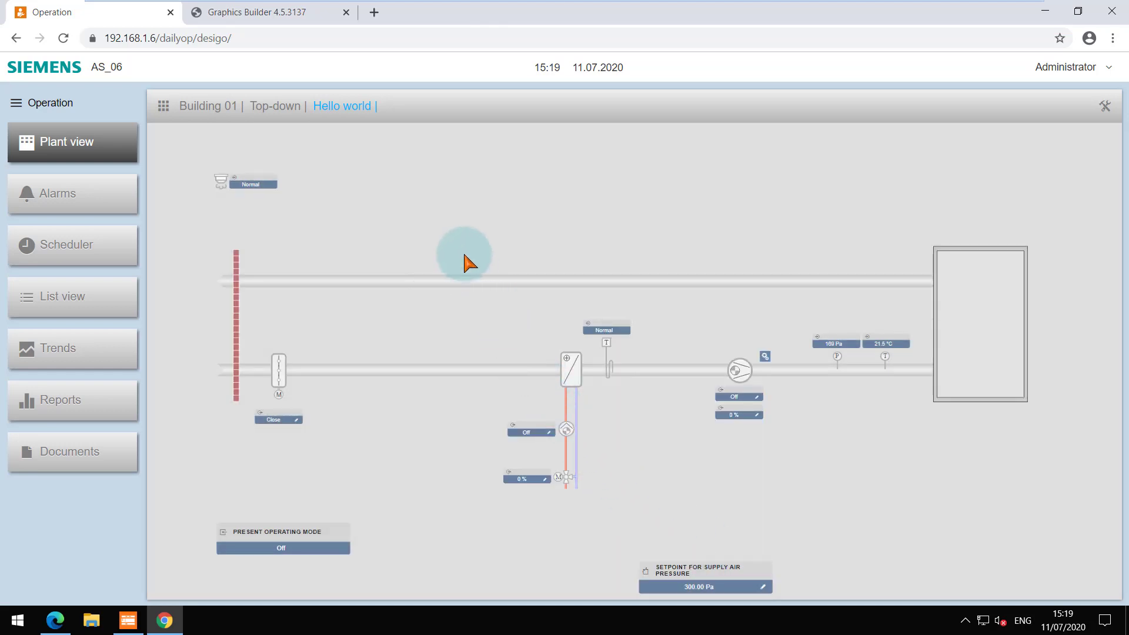
Step: View the Heating coil pump symbol's Command data point binding in the Sample NG AHU_ERC_HC_TP graphic
click(265, 12)
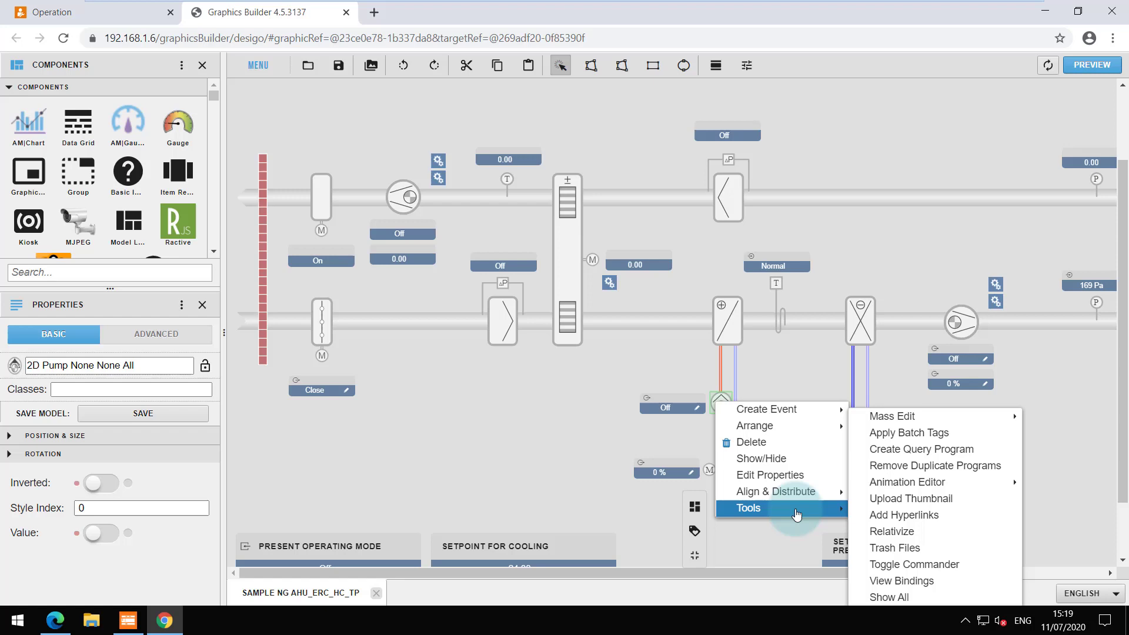
click(901, 581)
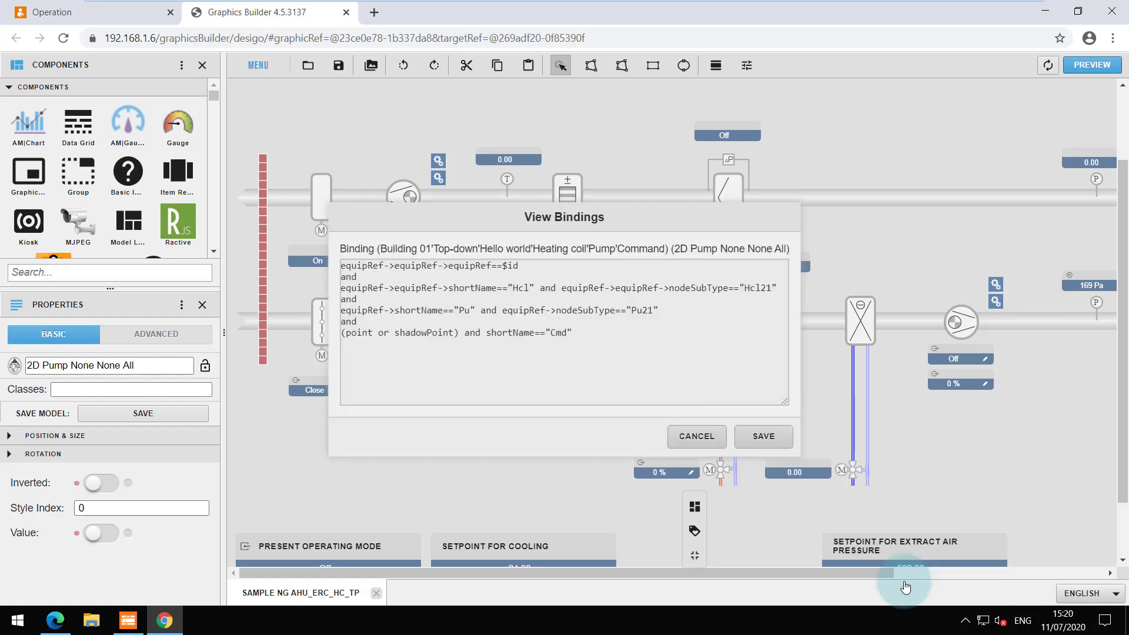
mouse_move(752, 476)
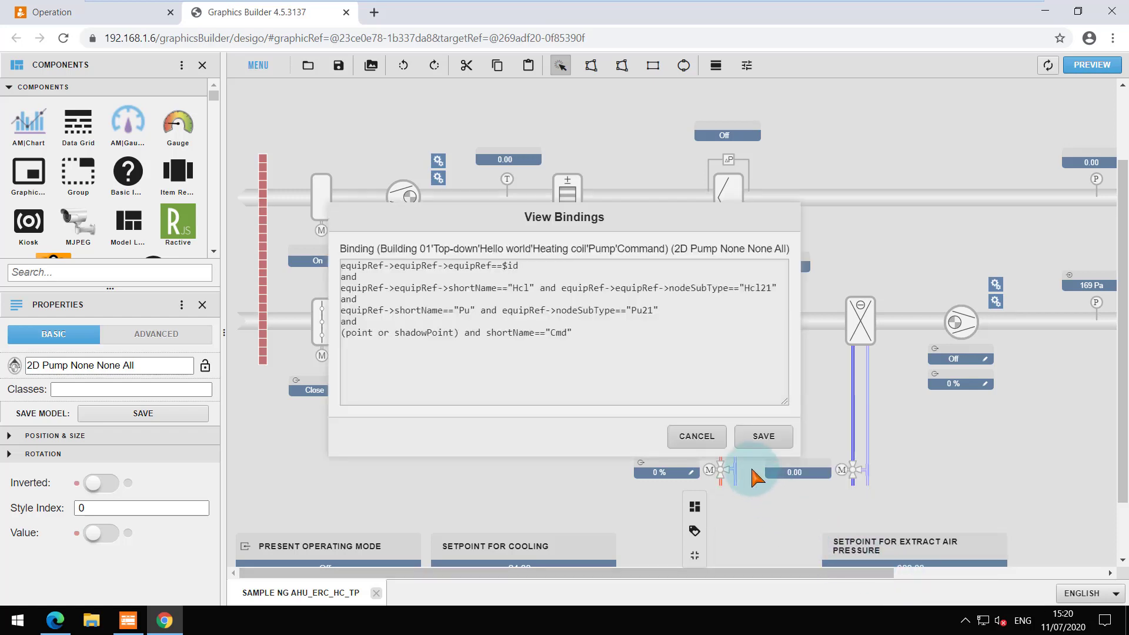
Step: Acknowledge the Hello world maintenance switch alarm with the comment 'For training' so the alarm list empties
click(696, 437)
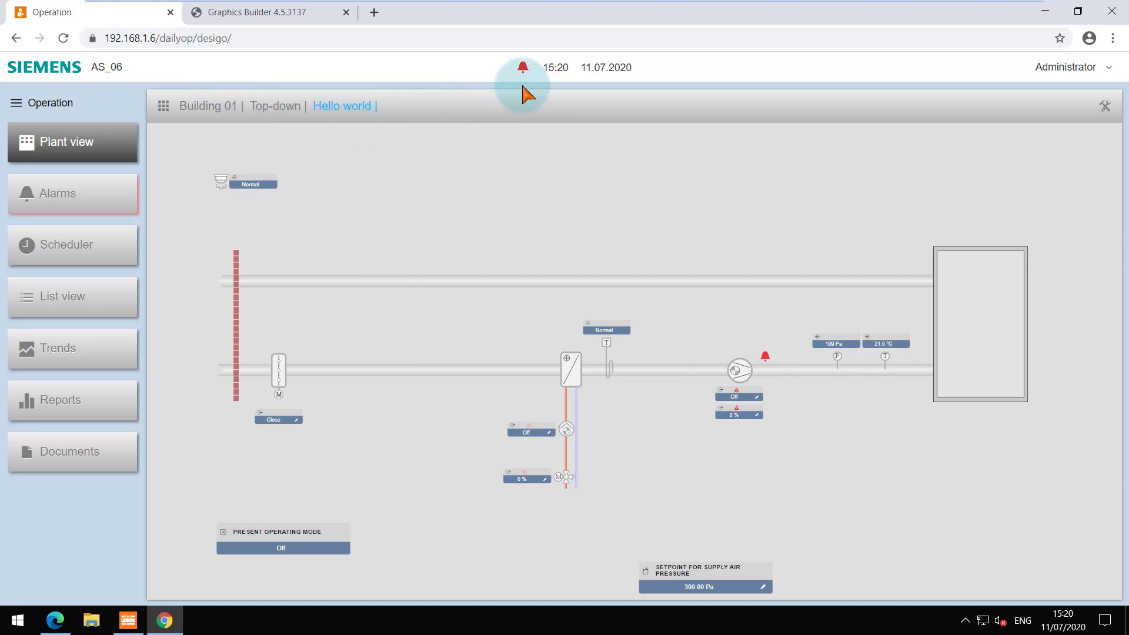
mouse_move(480, 118)
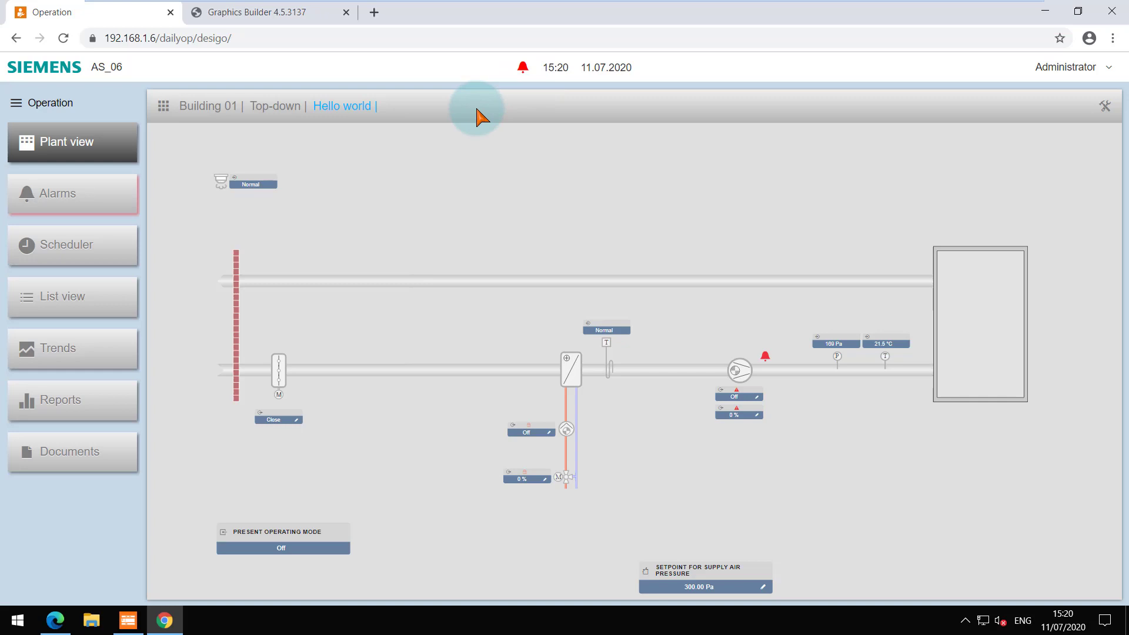
click(73, 194)
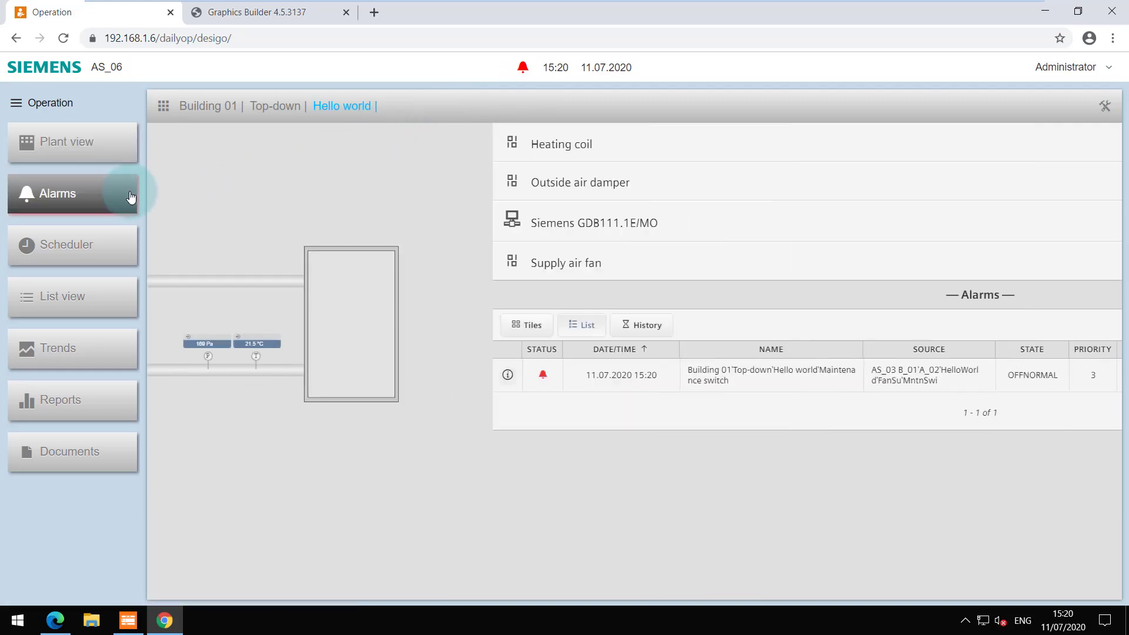
click(61, 194)
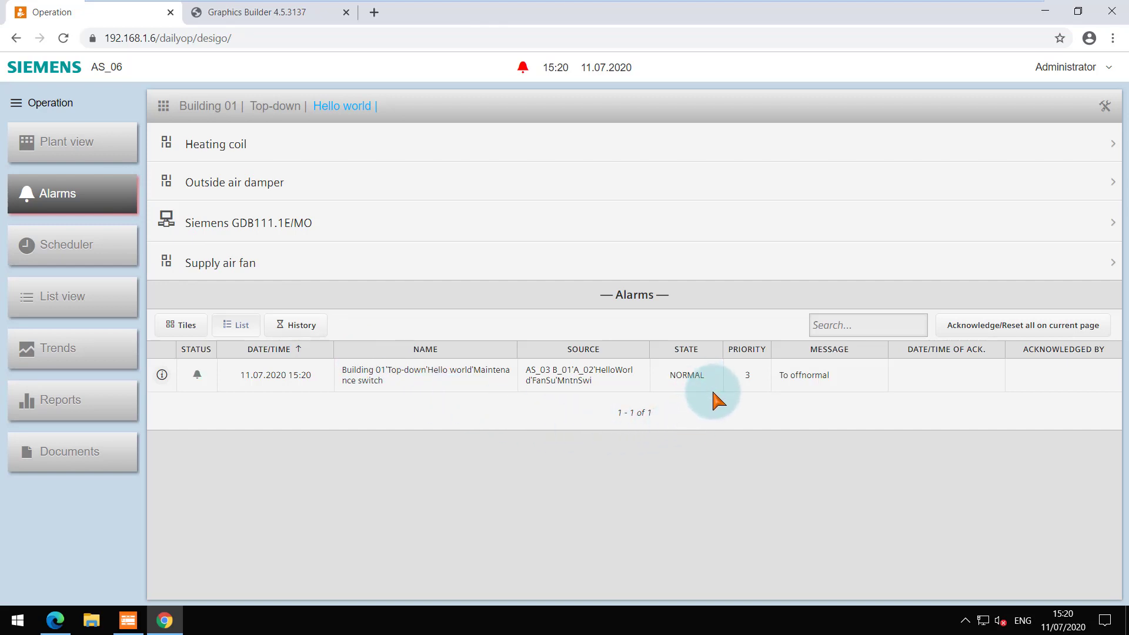
mouse_move(974, 339)
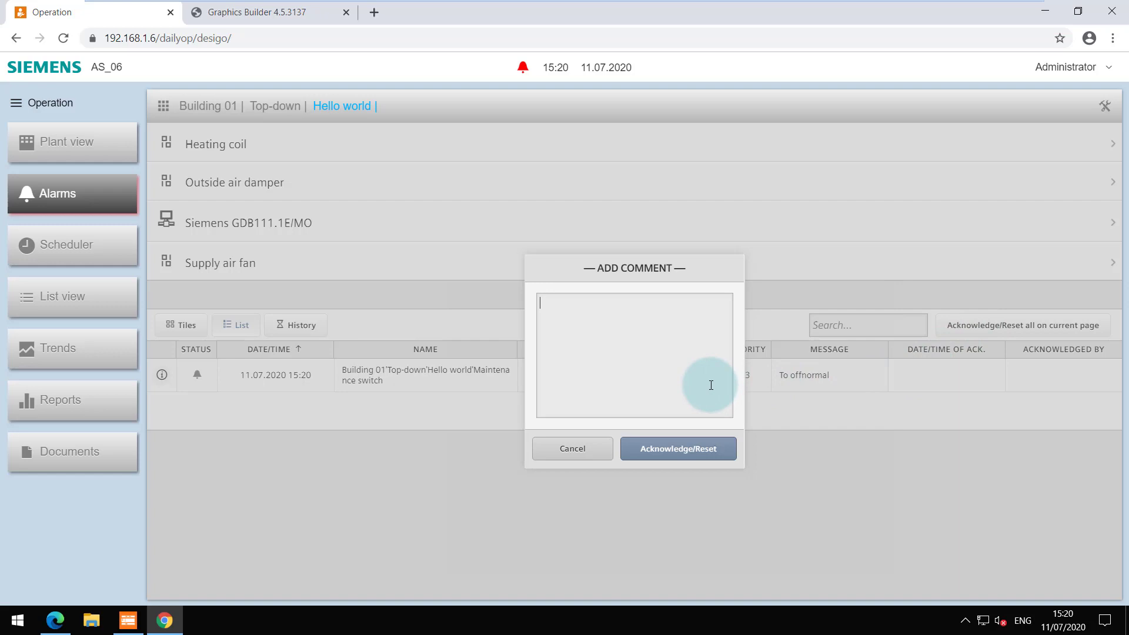
text(For training)
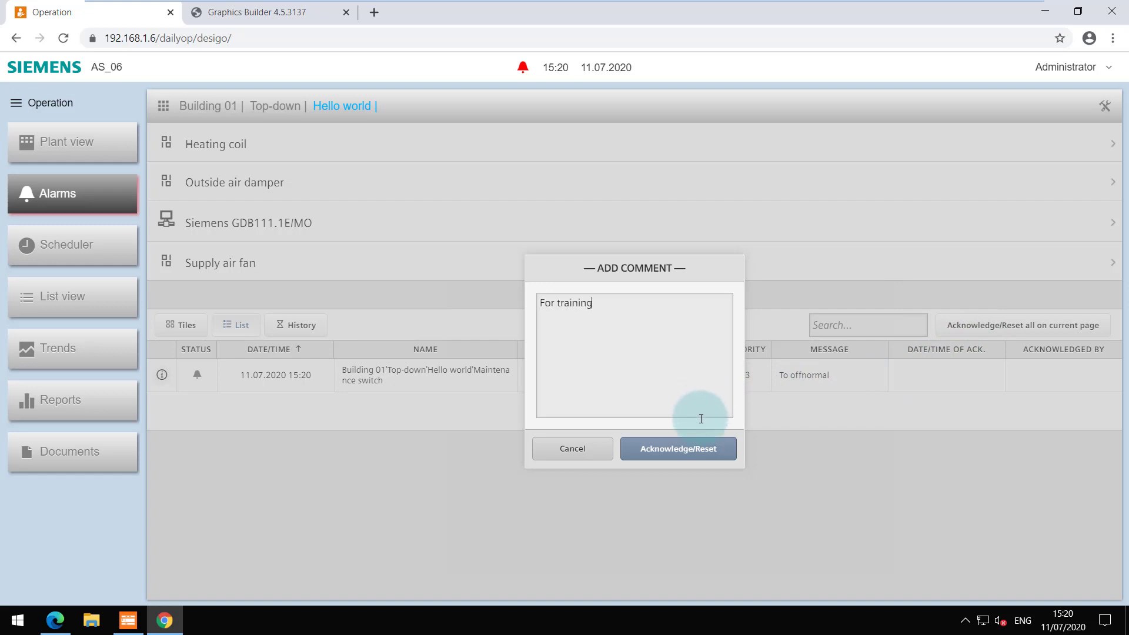
click(677, 448)
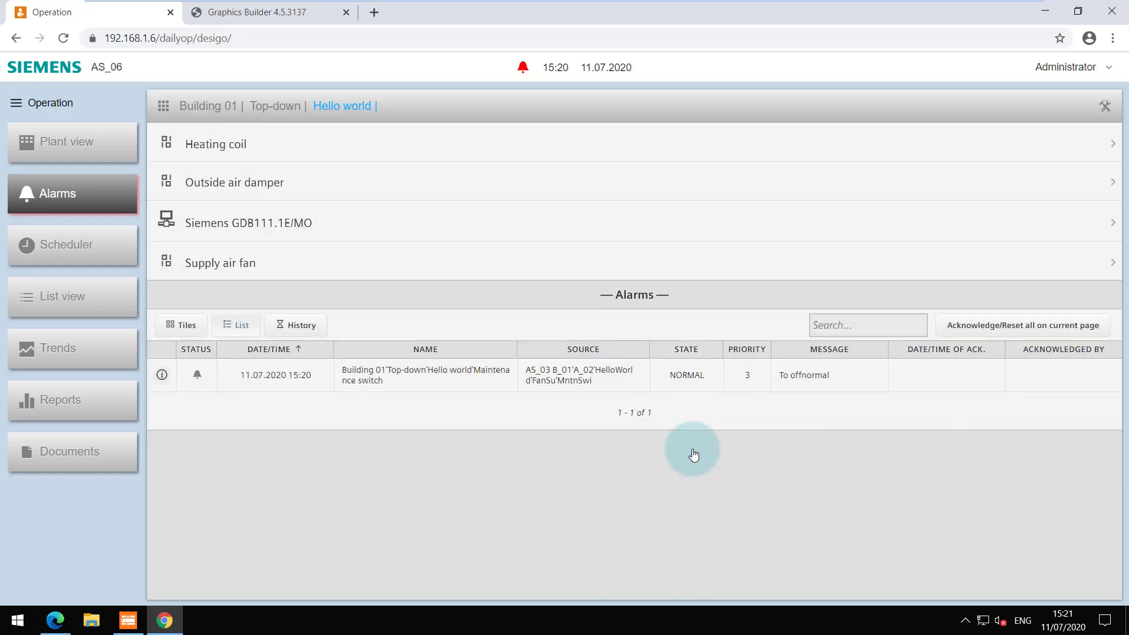
click(1027, 325)
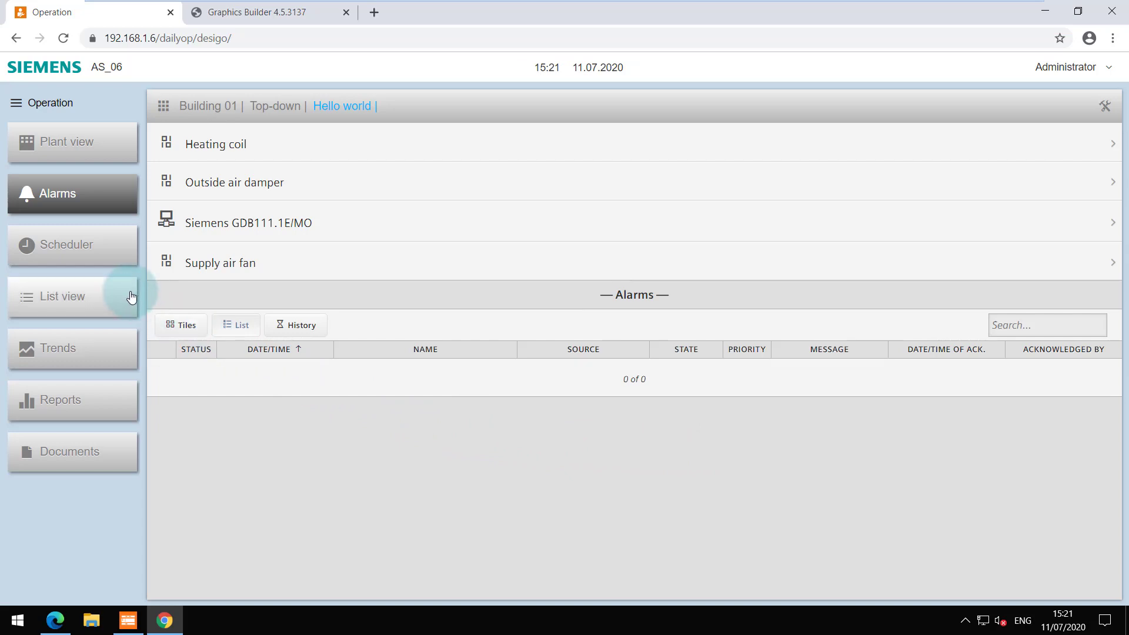
Step: Review Hello world's data points list, then its three Sample NG AHU_ERC_HC_TP graphics
click(63, 296)
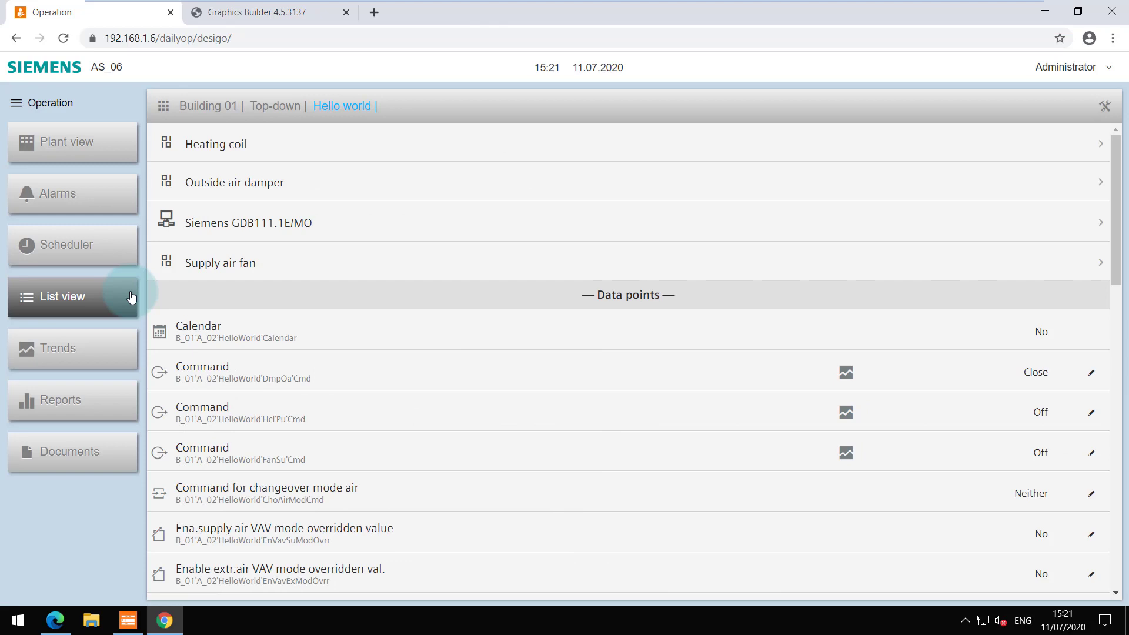
mouse_move(113, 181)
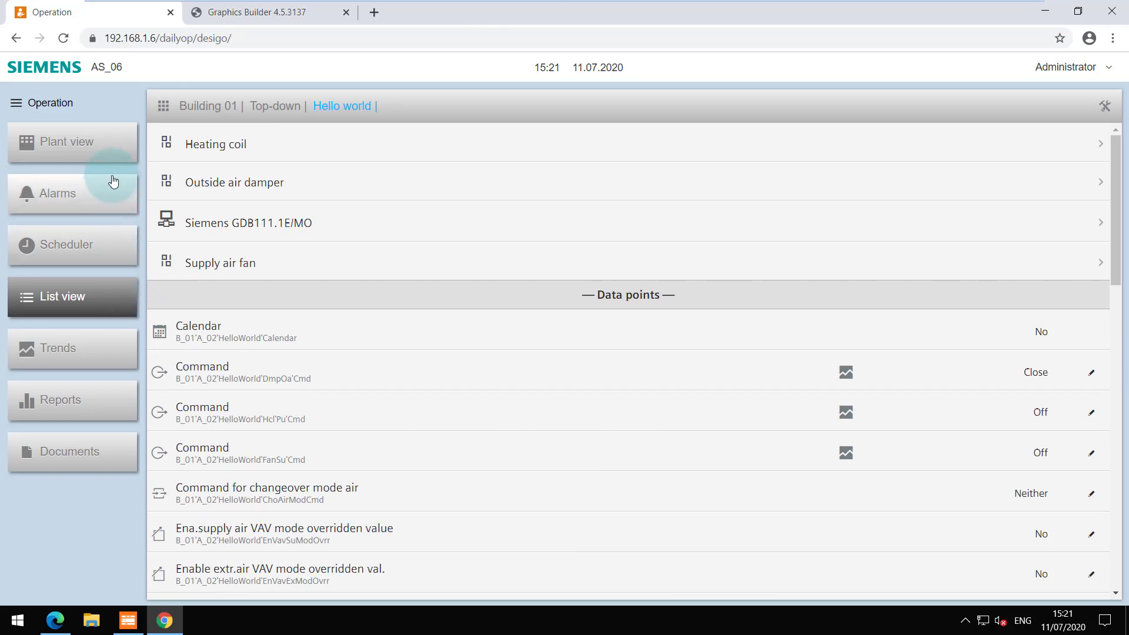
click(68, 142)
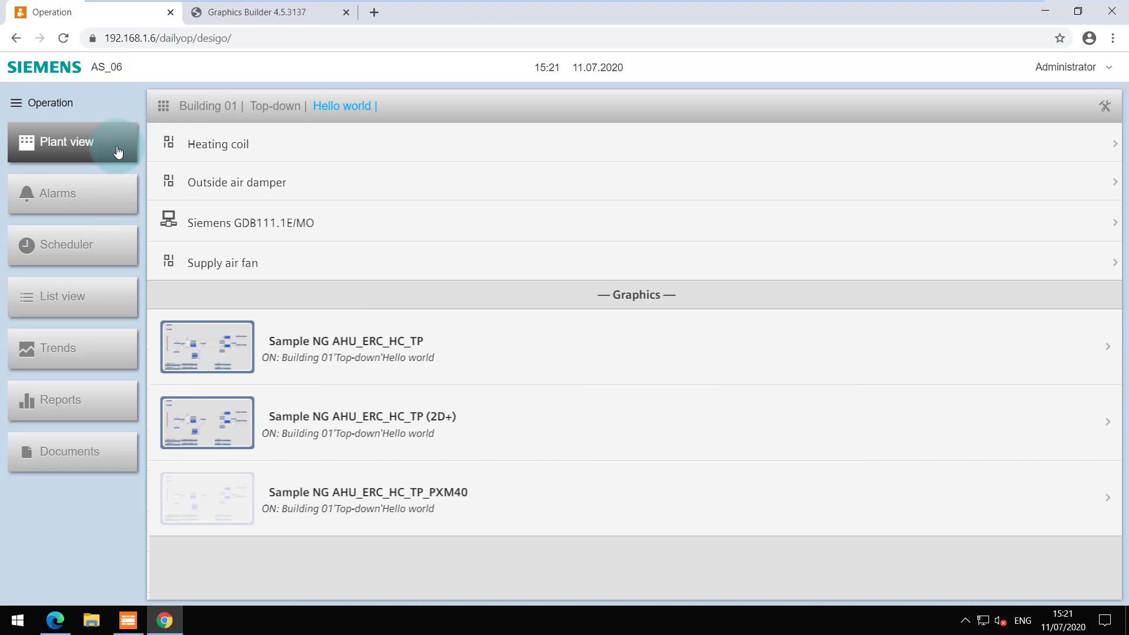